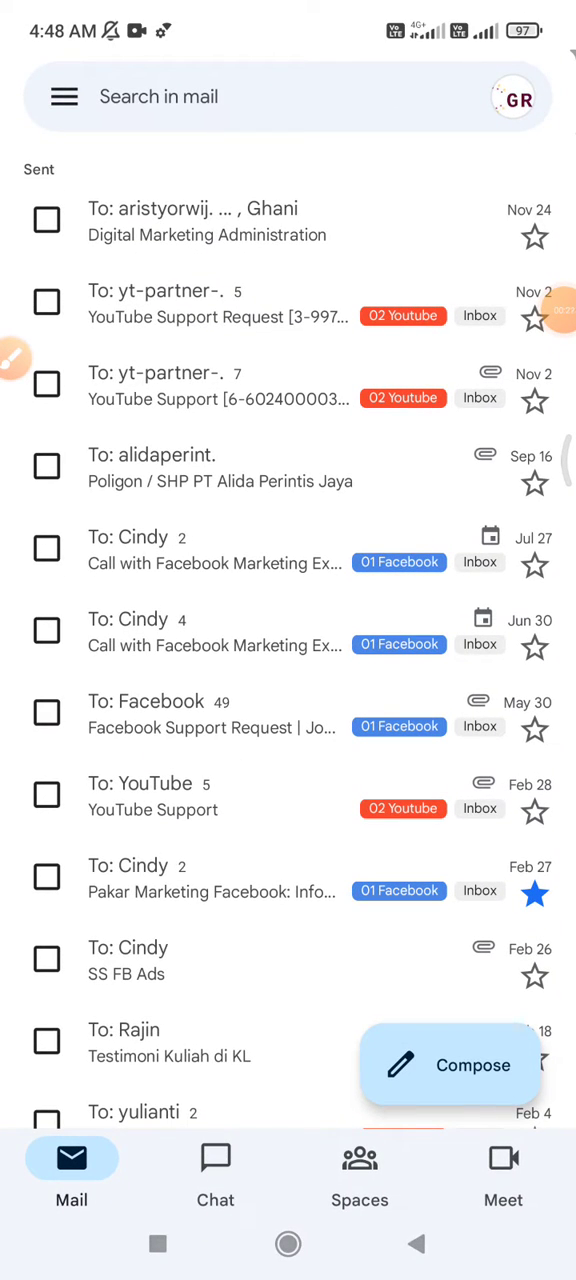
Step: Open Gmail's navigation drawer from the Sent mail list
left_click(288, 222)
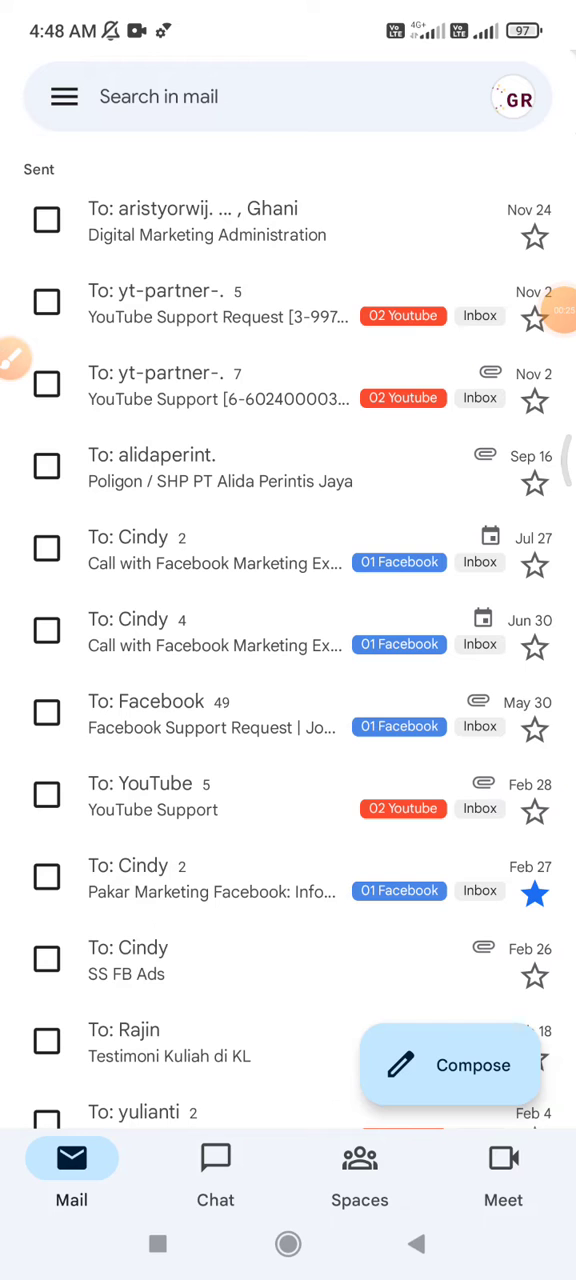
left_click(63, 96)
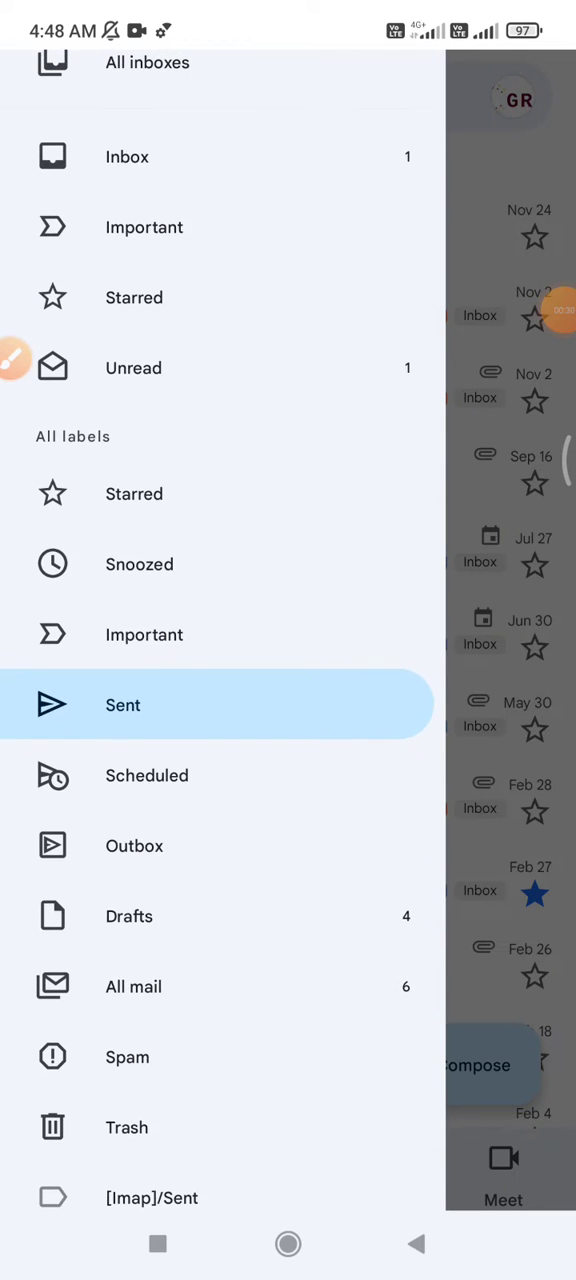
Step: Go to Drafts and reopen the no-subject BOLD/UNDERLINE/ITALIC draft for editing
left_click(129, 916)
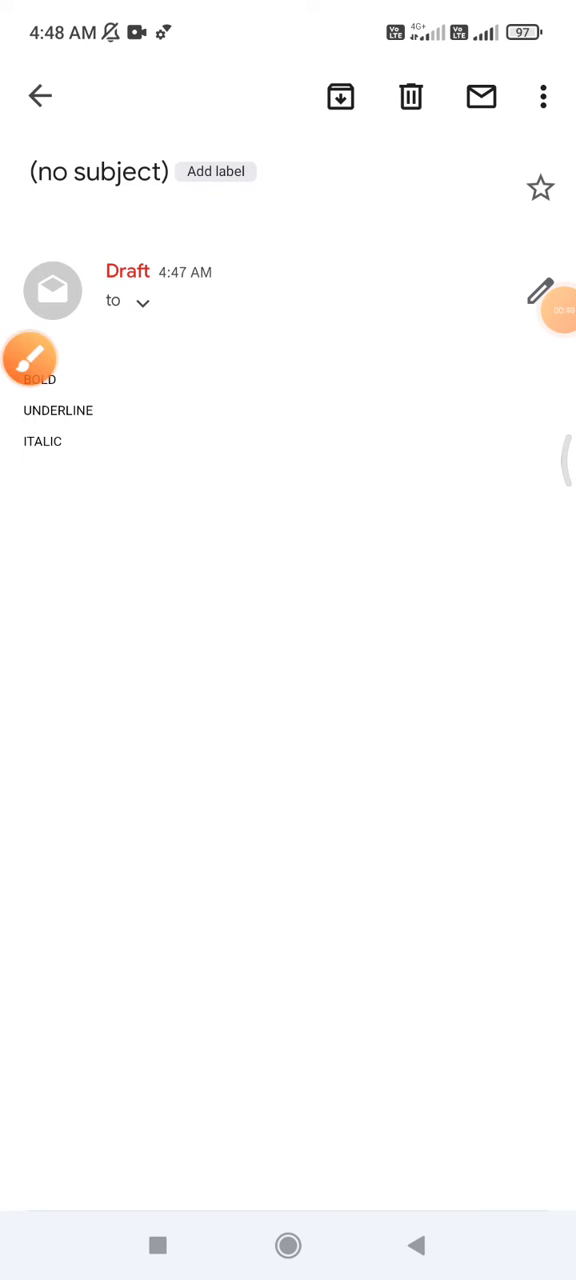
left_click(548, 310)
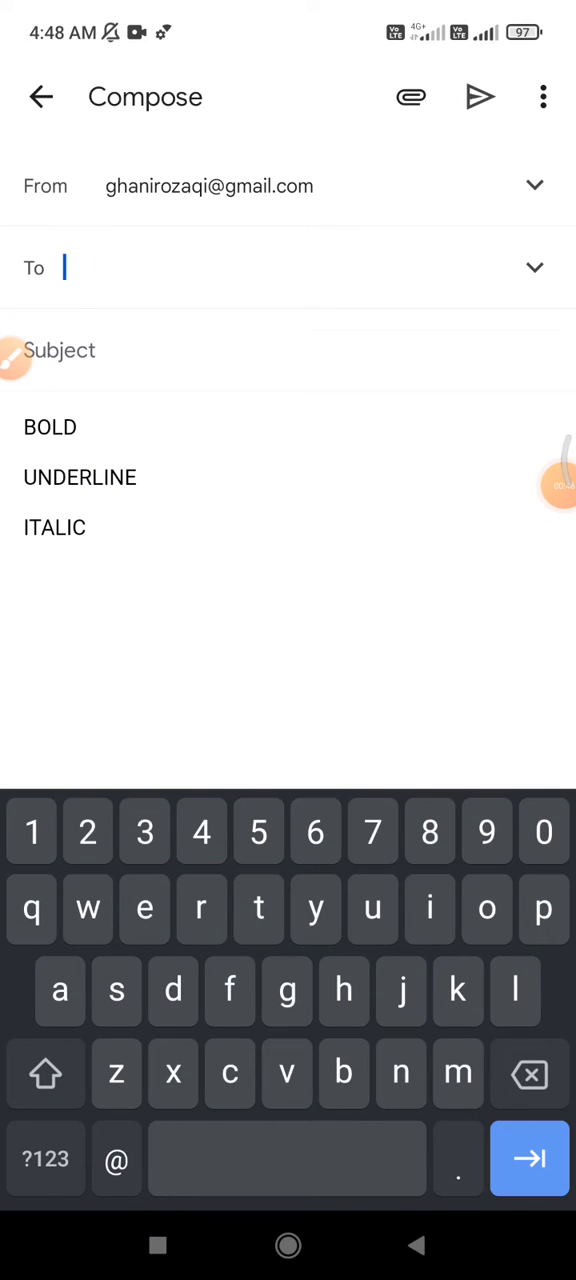
Step: Apply bold to BOLD, underline to UNDERLINE and italic to ITALIC, then close formatting
double_click(49, 427)
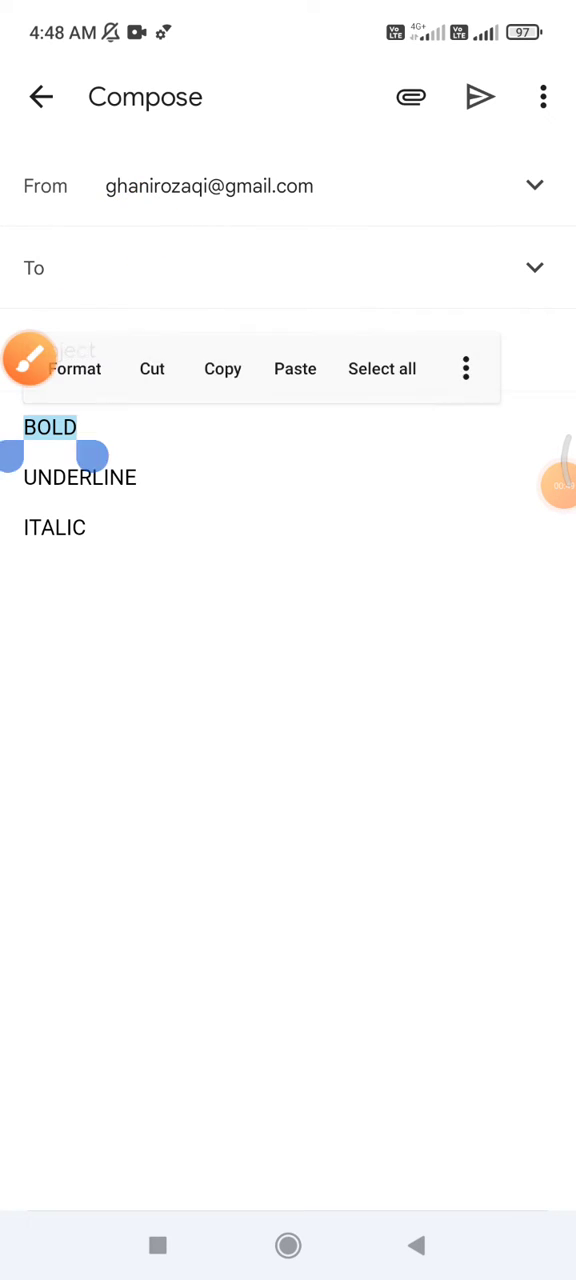
left_click(74, 368)
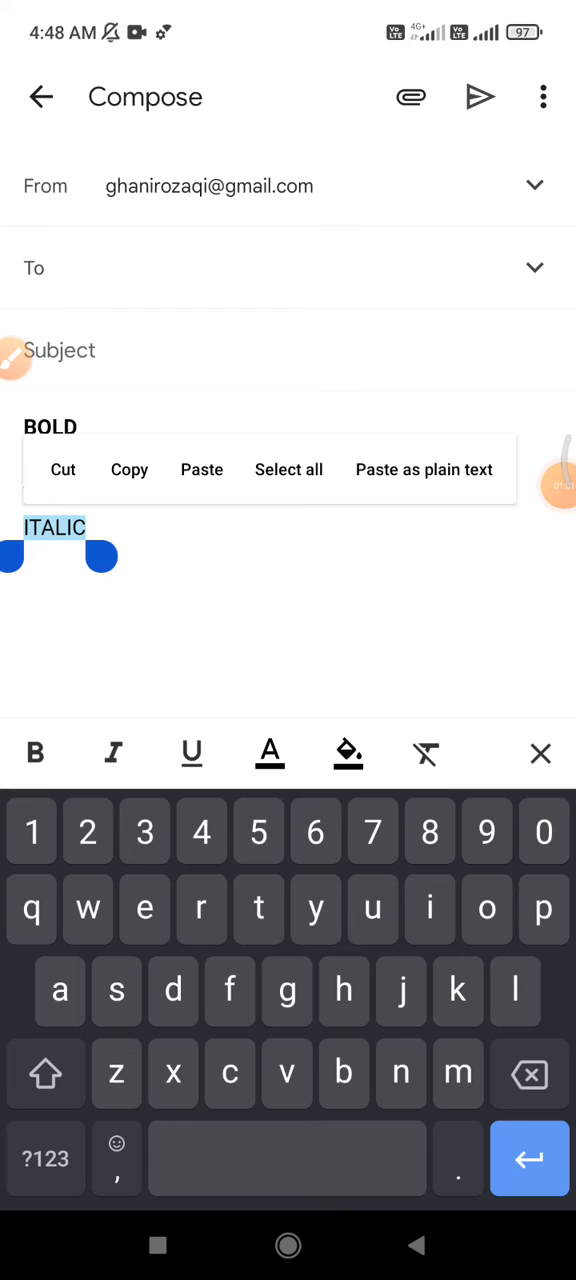
left_click(113, 753)
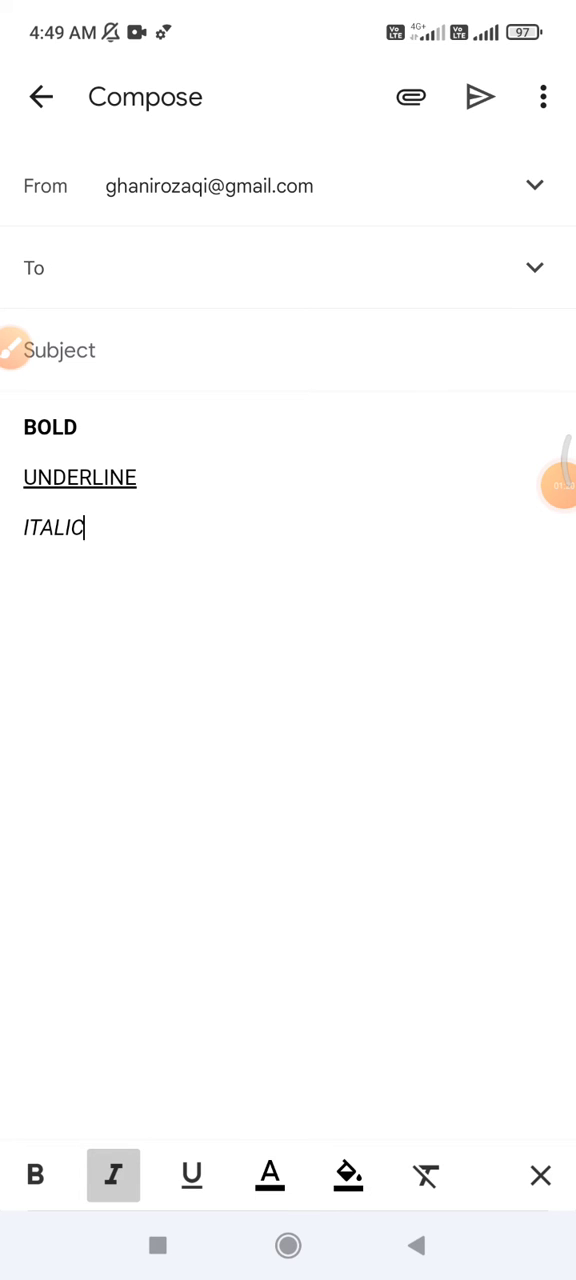
left_click(540, 1175)
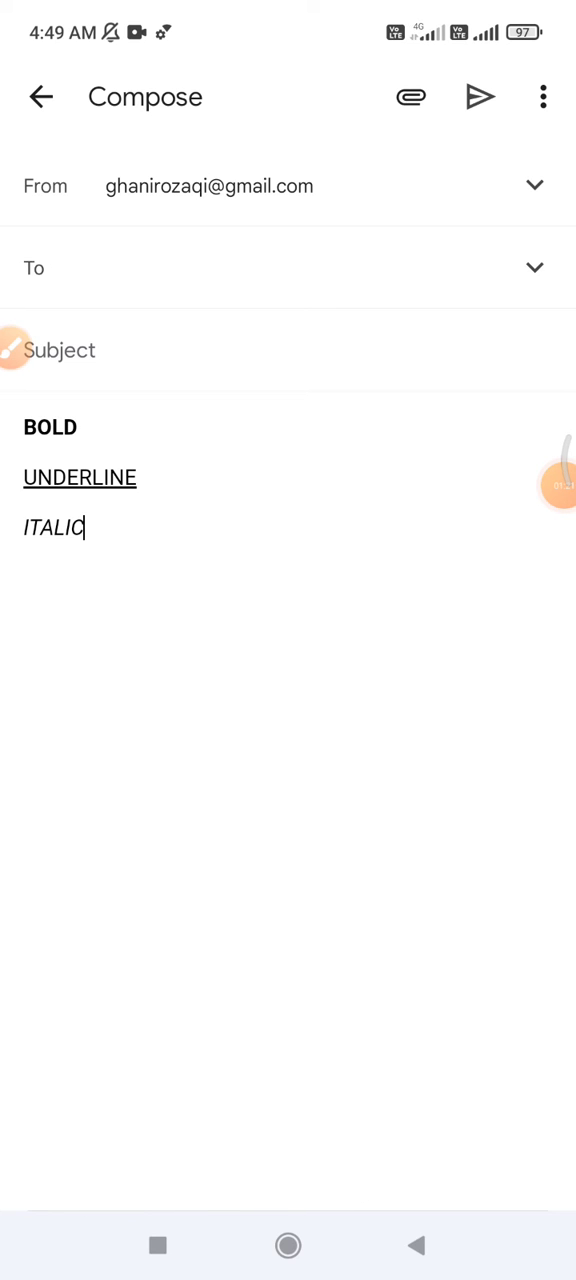
left_click(60, 527)
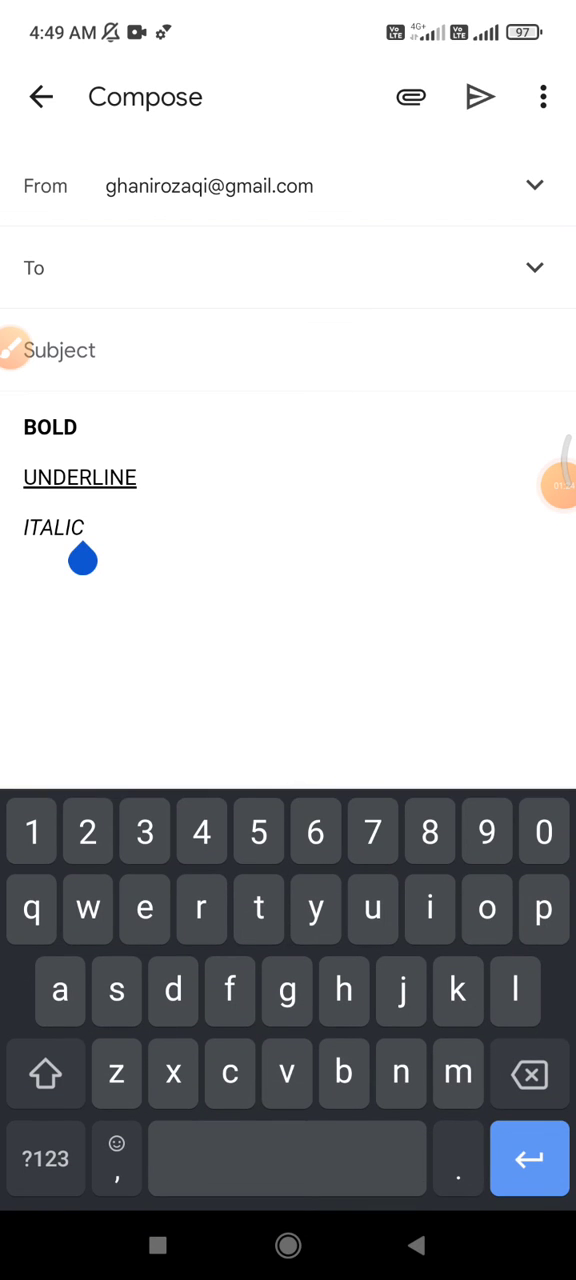